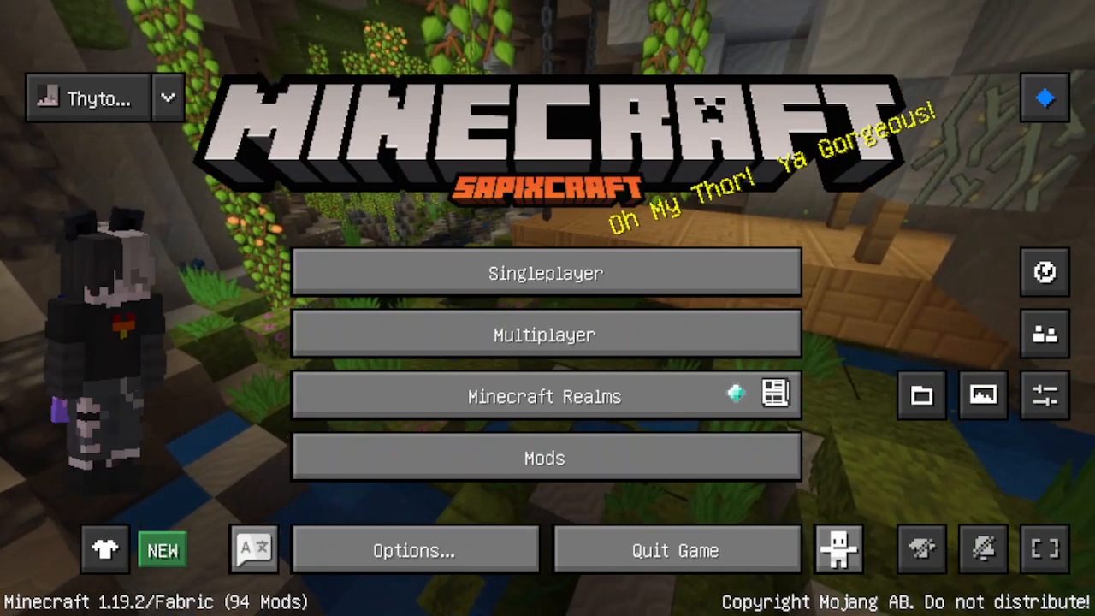
pyautogui.moveTo(620, 253)
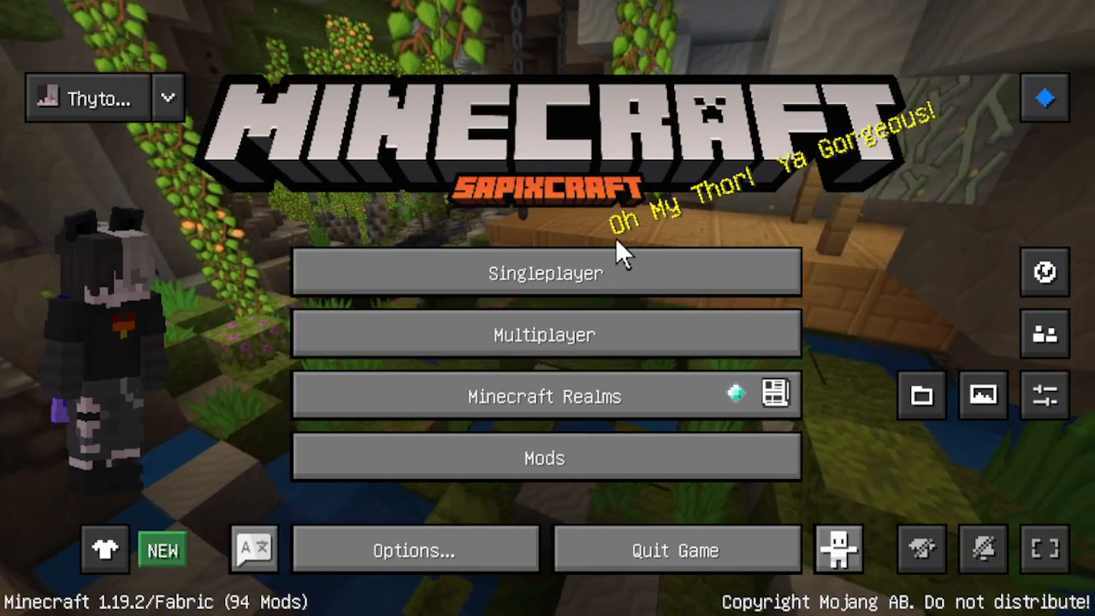
pyautogui.moveTo(873, 202)
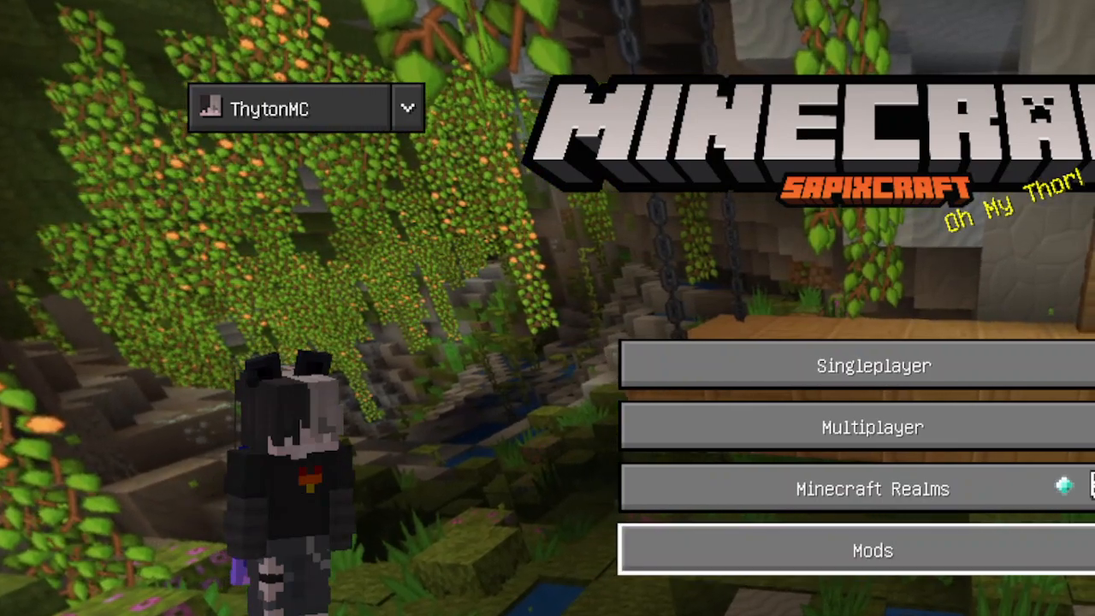
# Browse the installed mods list from the title screen, scrolling through the entries
pyautogui.click(876, 551)
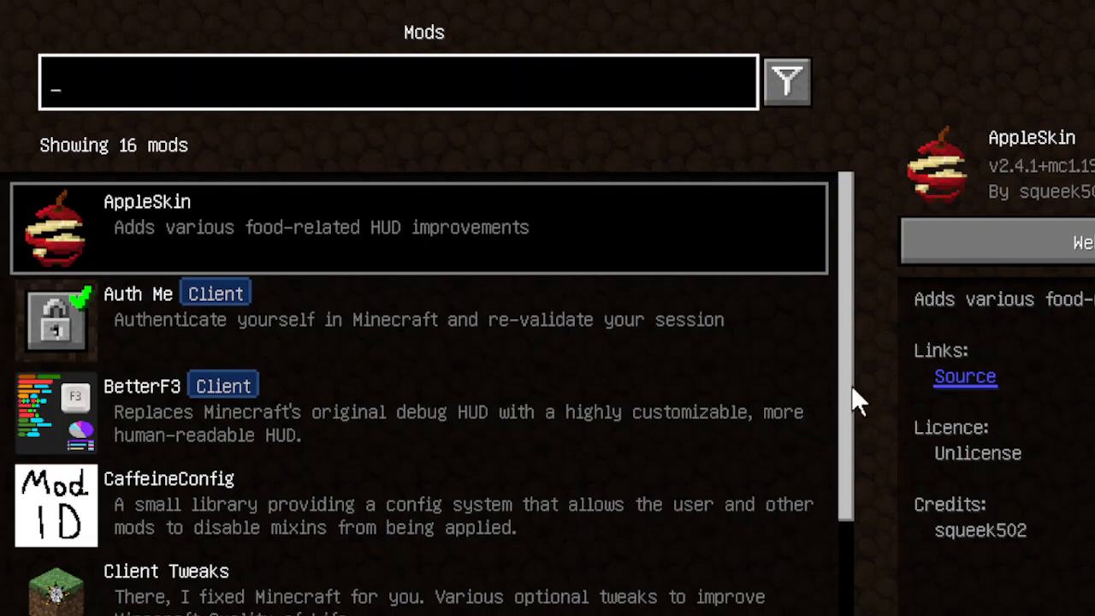
pyautogui.scroll(-3)
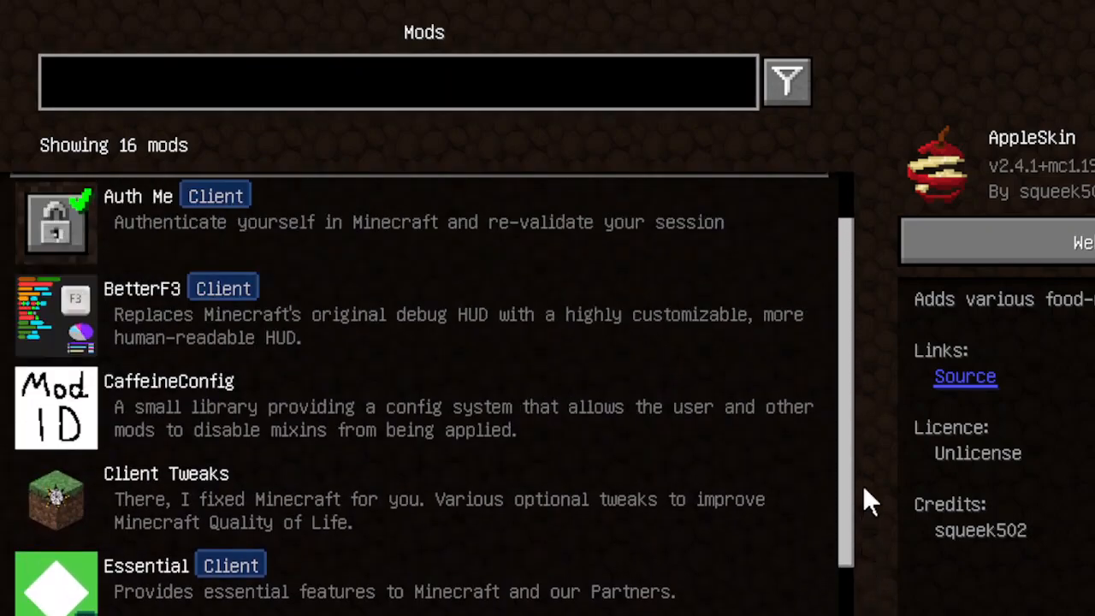
pyautogui.scroll(-3)
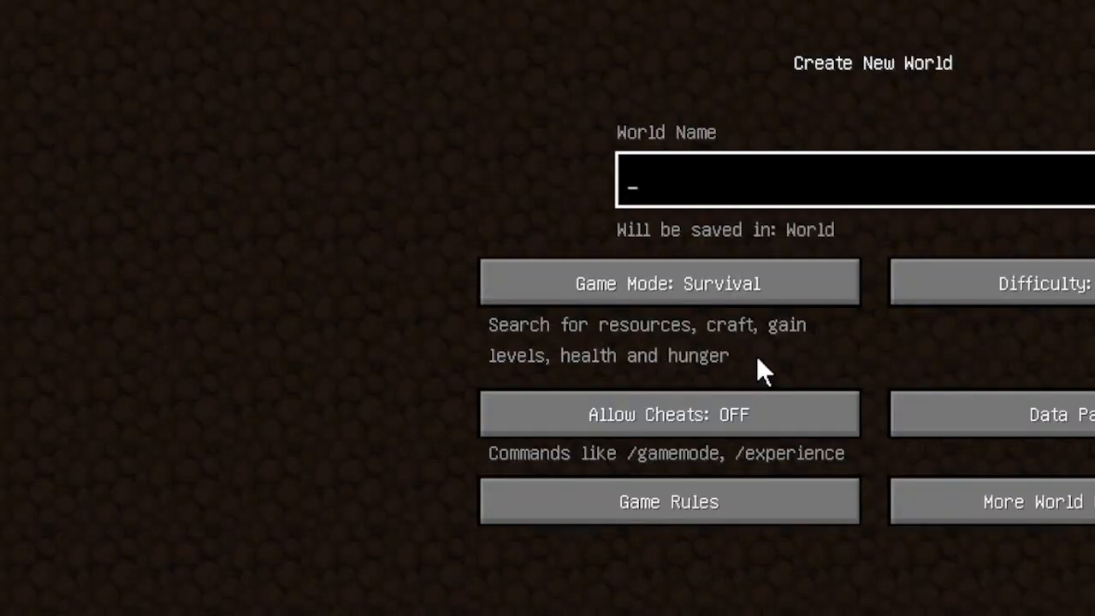
# Name the new Survival world 'Lets play', keeping cheats off
pyautogui.write('Lets play')
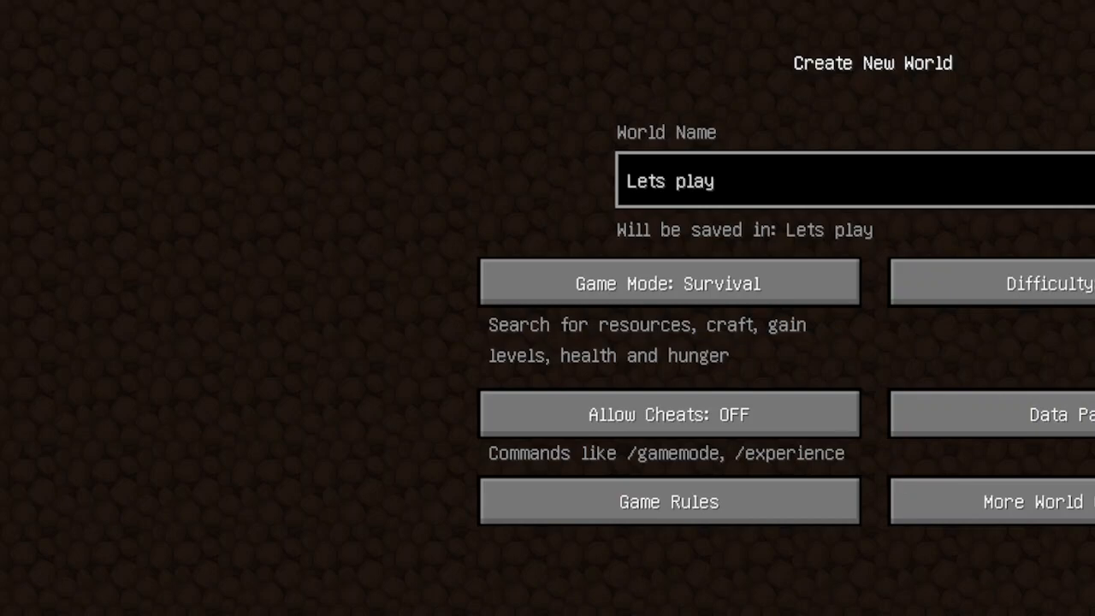
pyautogui.moveTo(537, 527)
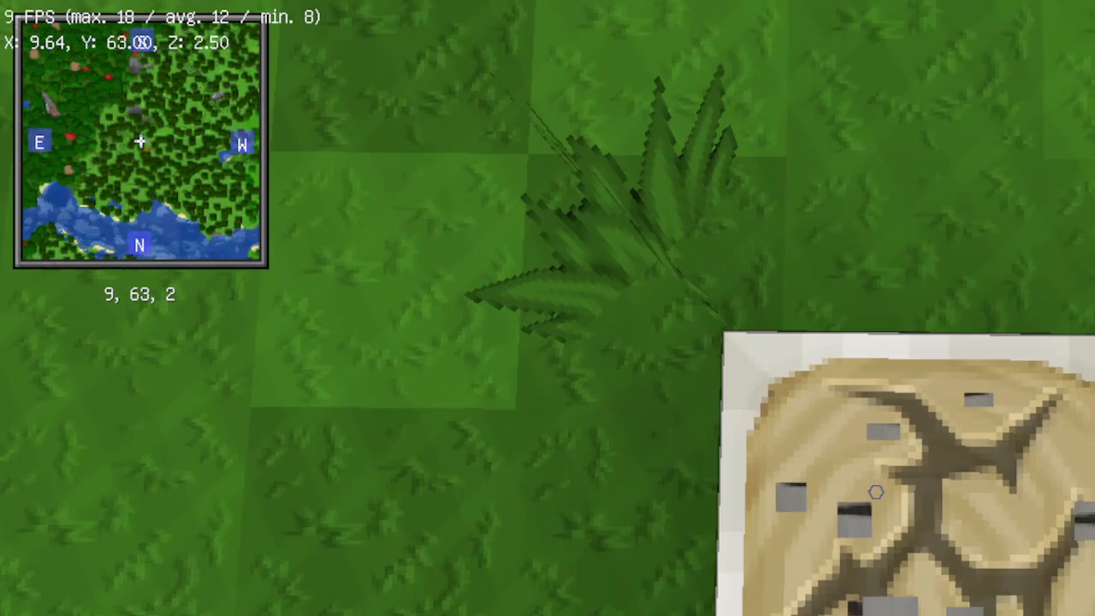
# Craft a wooden pickaxe from three planks and two sticks at the placed crafting table
pyautogui.press('e')
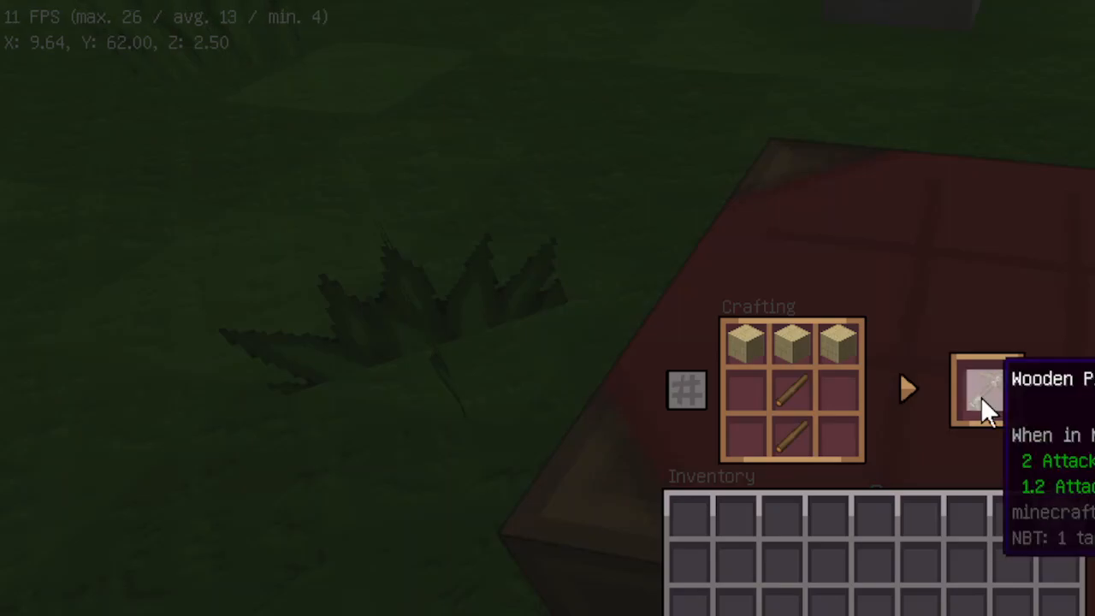
pyautogui.press('Escape')
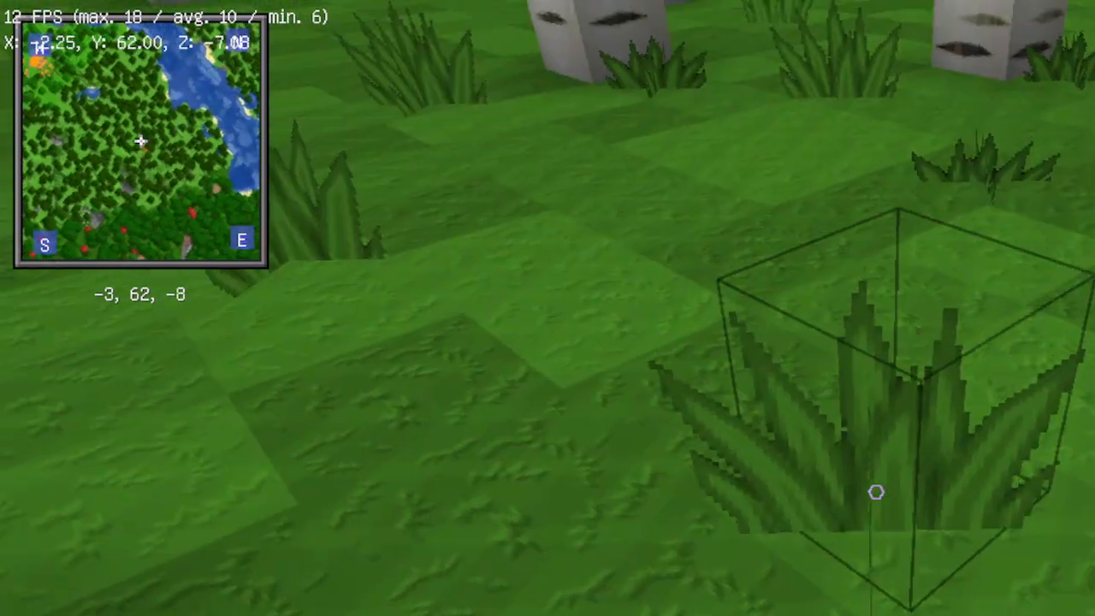
# Walk forward into the birch forest toward the pumpkins
pyautogui.press('w')
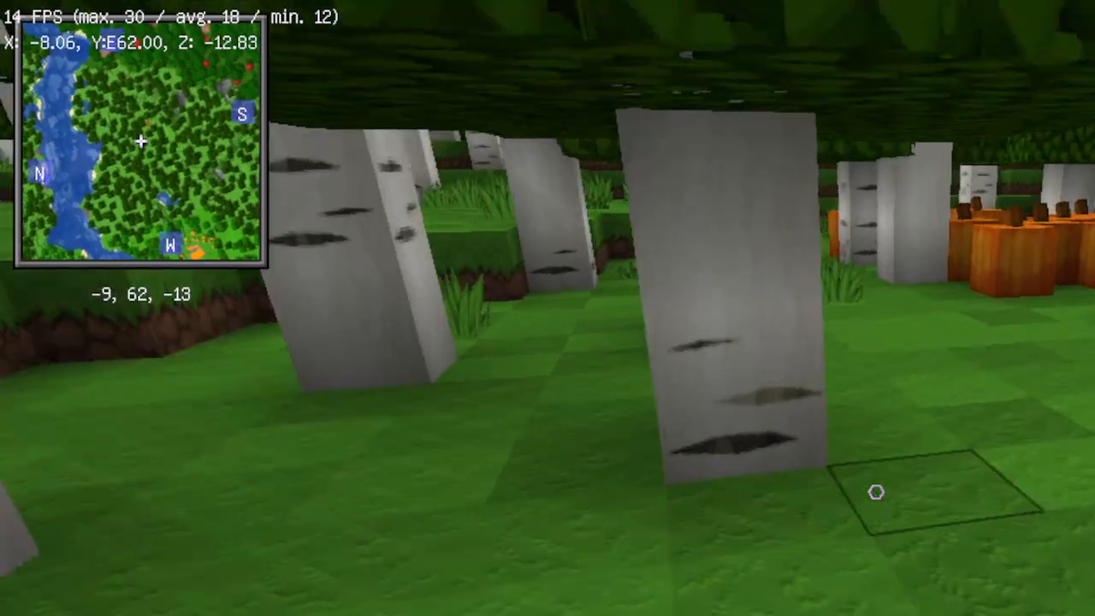
pyautogui.press('w')
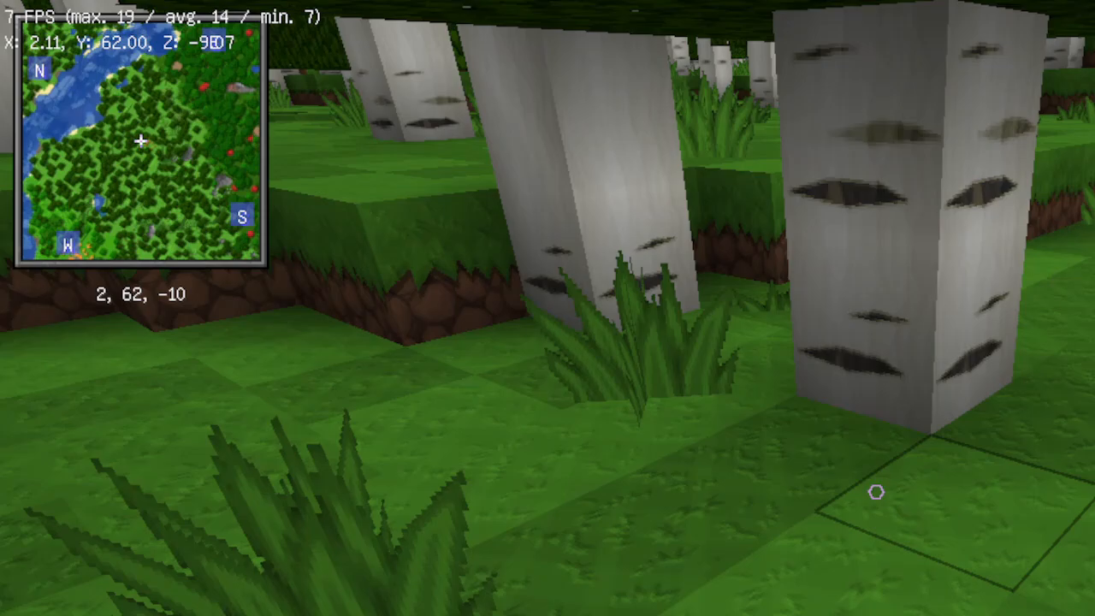
pyautogui.moveTo(548, 308)
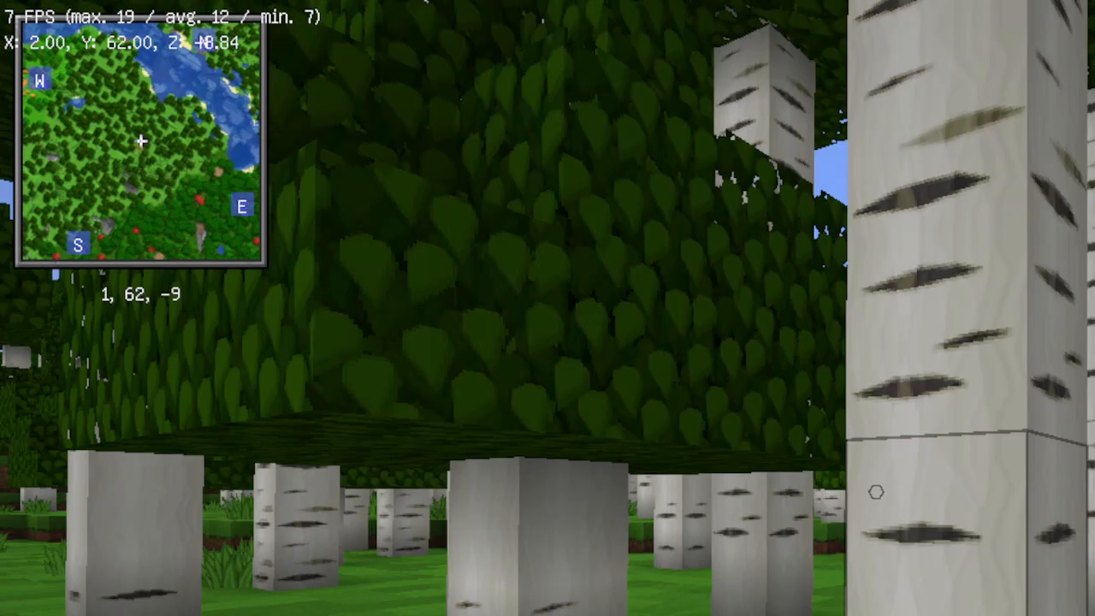
pyautogui.moveTo(548, 308)
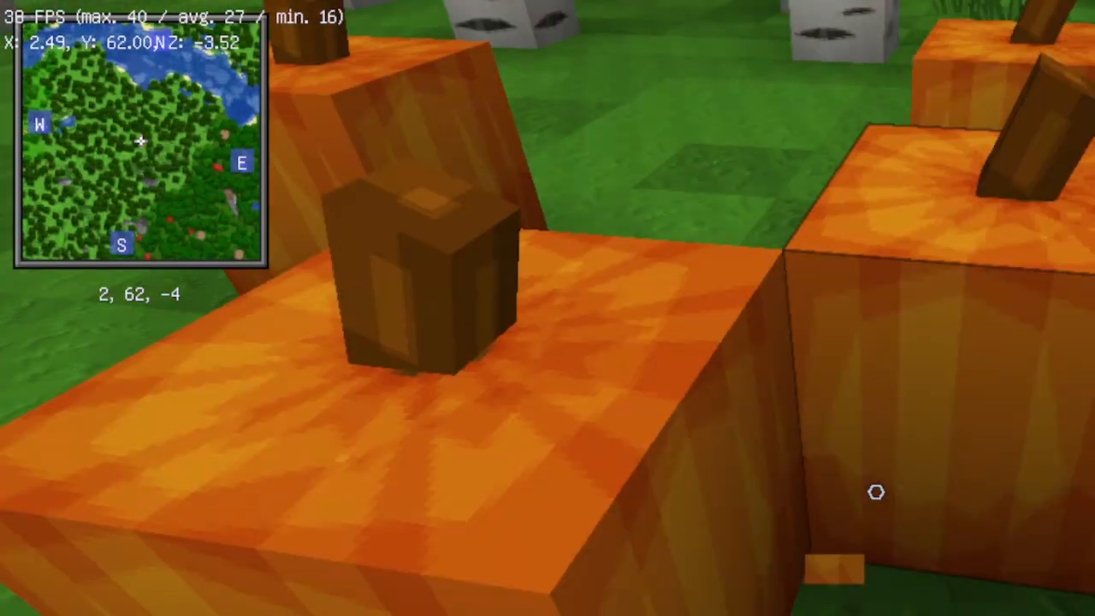
# Turn a gathered pumpkin into pumpkin seeds in the inventory crafting grid
pyautogui.press('e')
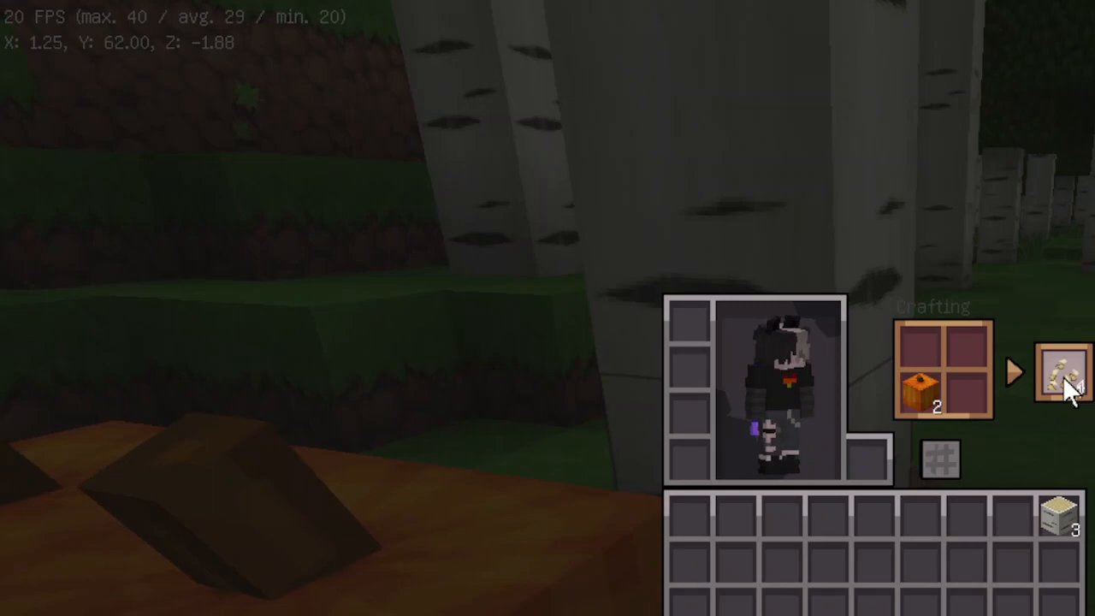
pyautogui.click(1063, 385)
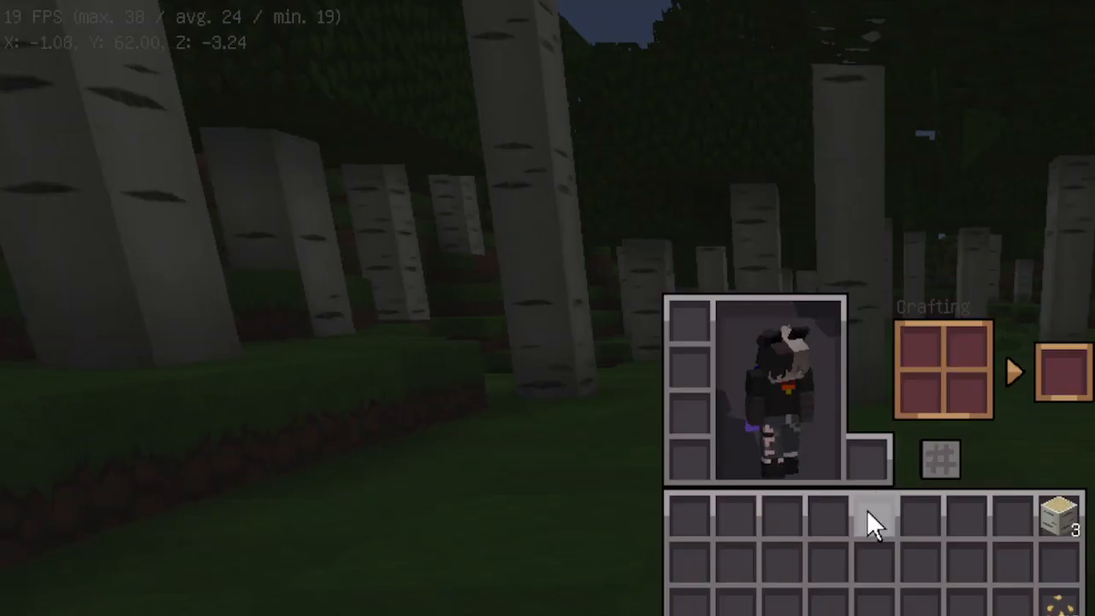
pyautogui.press('E')
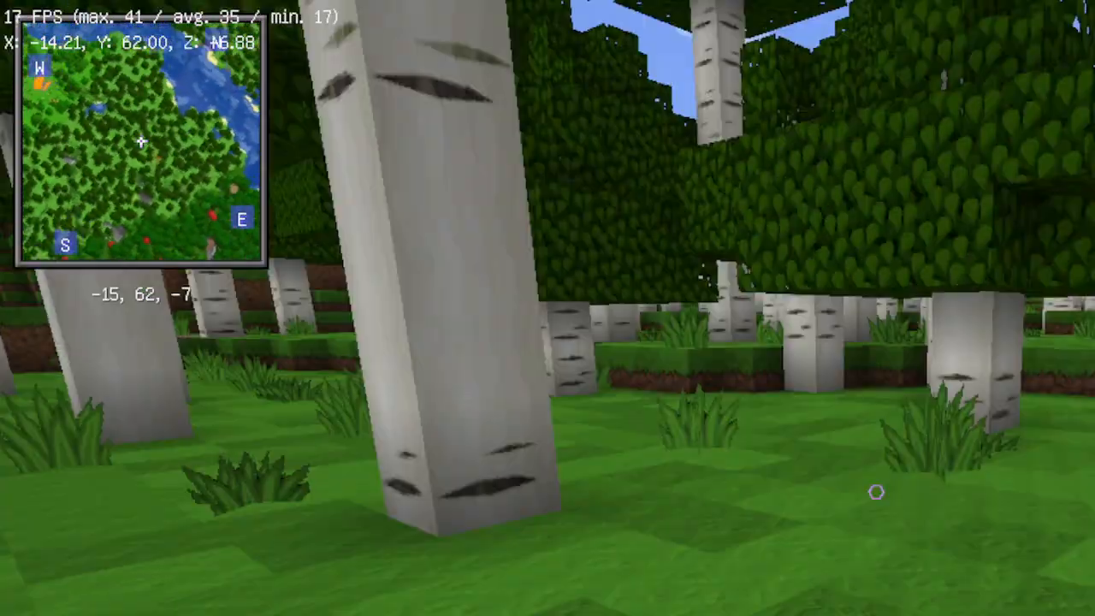
pyautogui.moveTo(876, 493)
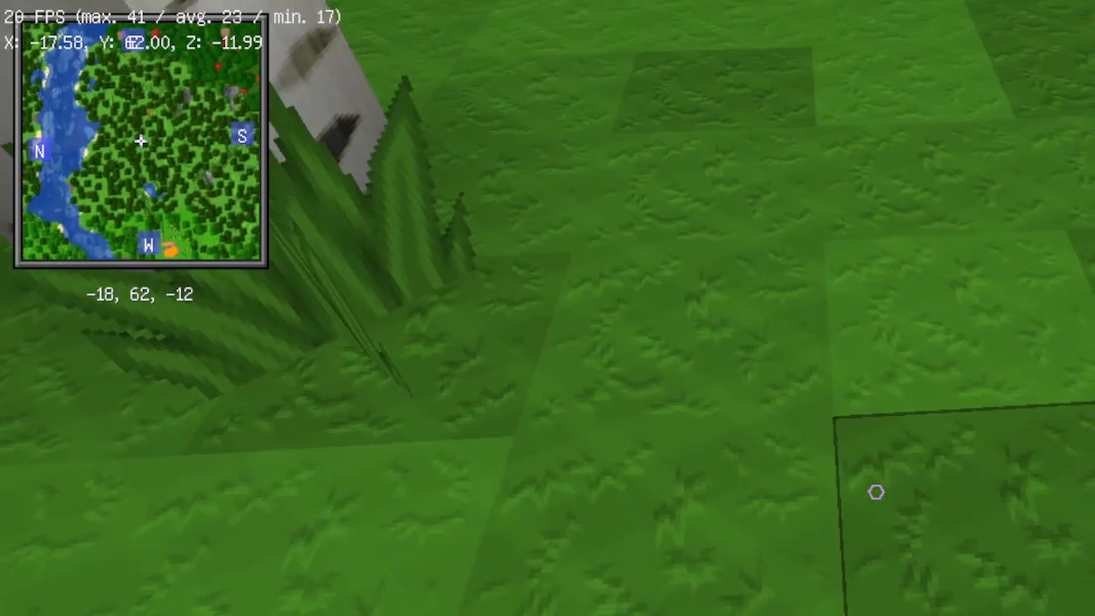
pyautogui.moveTo(547, 308)
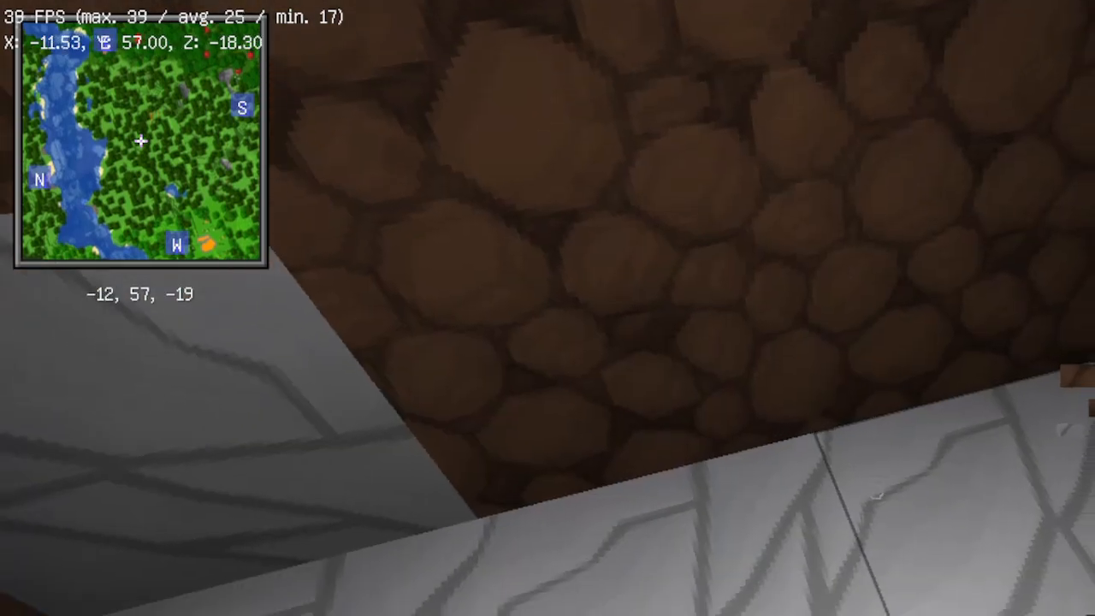
pyautogui.moveTo(547, 308)
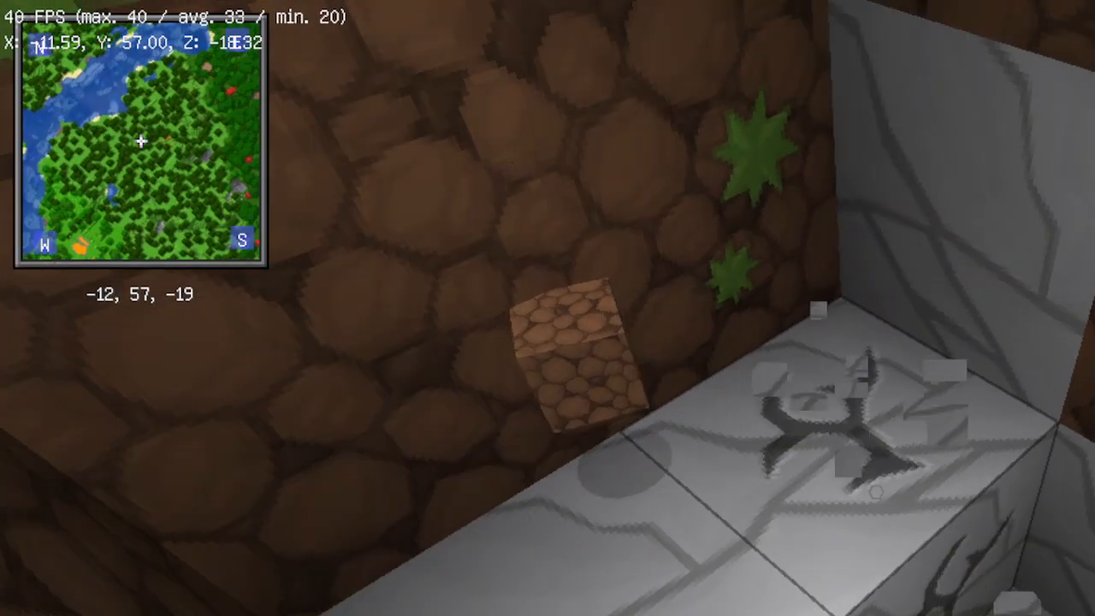
# Mine a stack of stone underground and lay out cobblestone and sticks for a stone pickaxe
pyautogui.press('e')
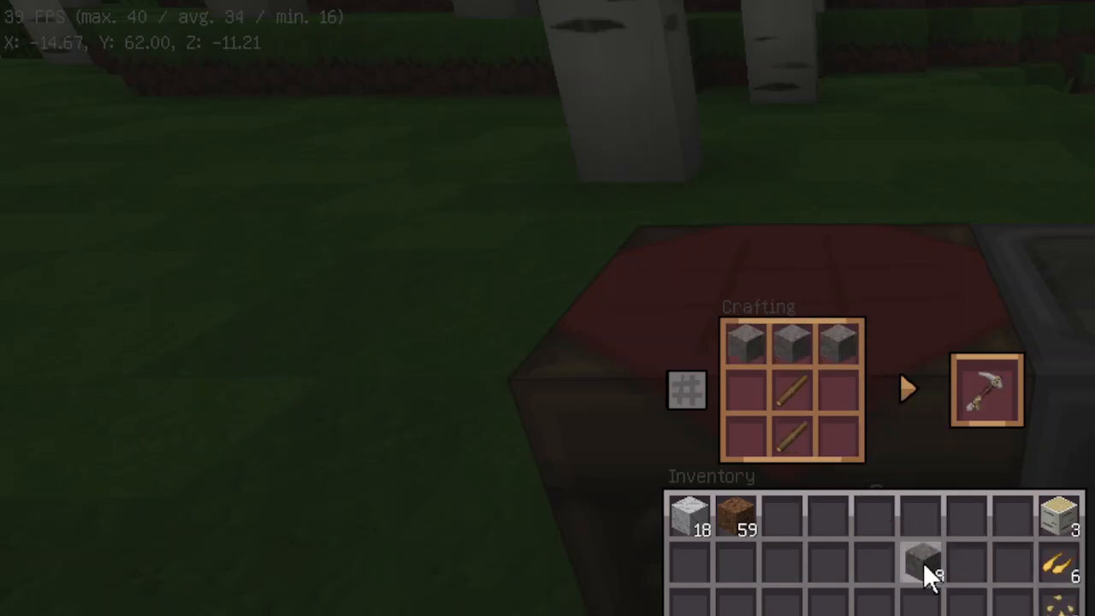
# Collect the crafted stone pickaxe, stone axe and stone hoe, then sticks made from planks
pyautogui.click(986, 392)
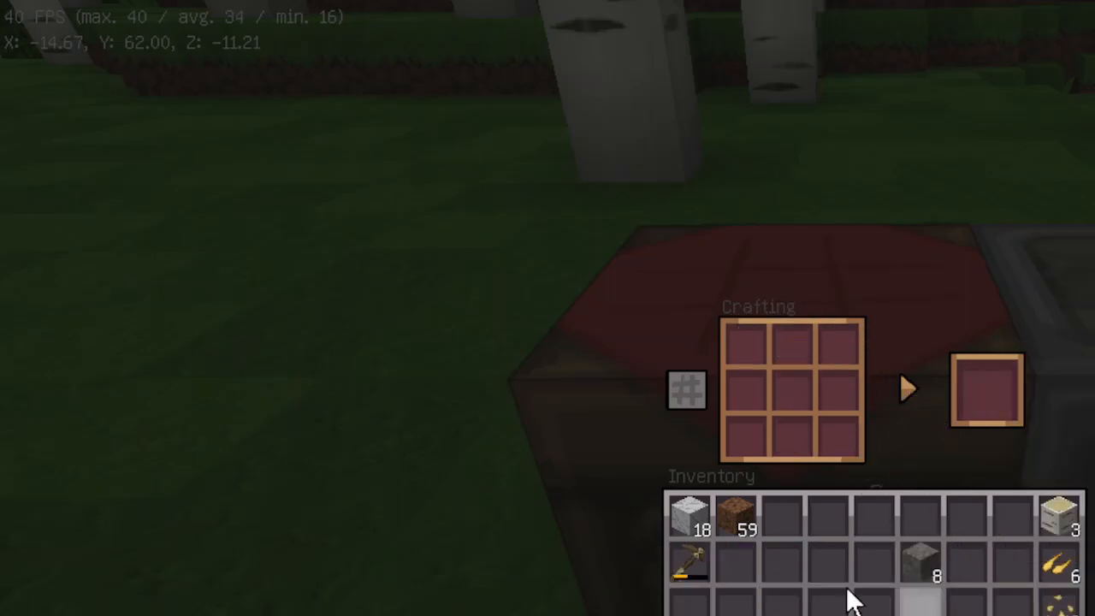
pyautogui.click(835, 395)
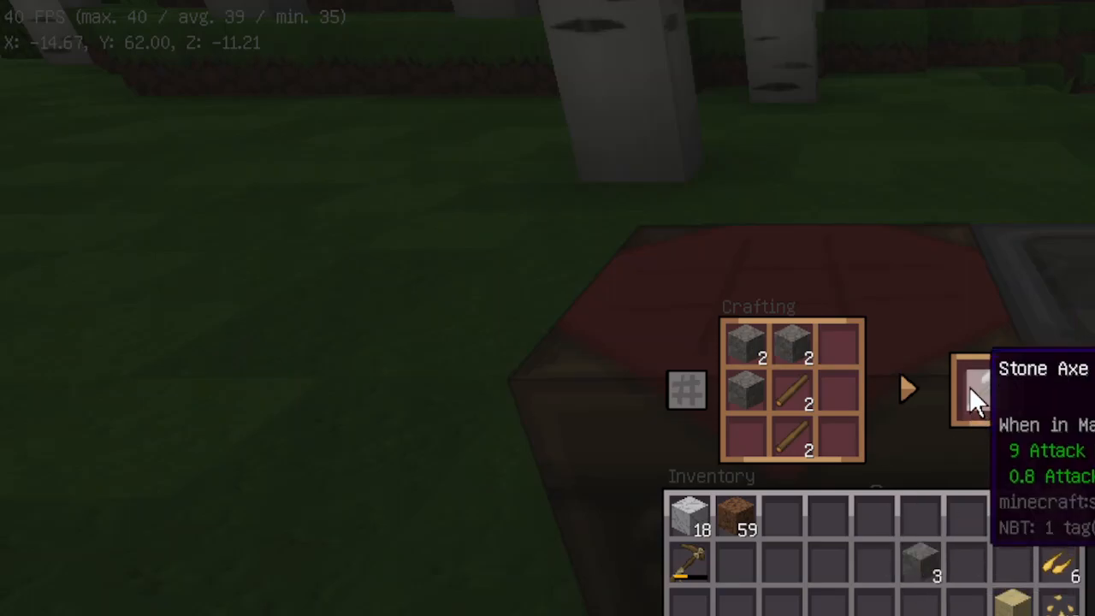
pyautogui.click(975, 401)
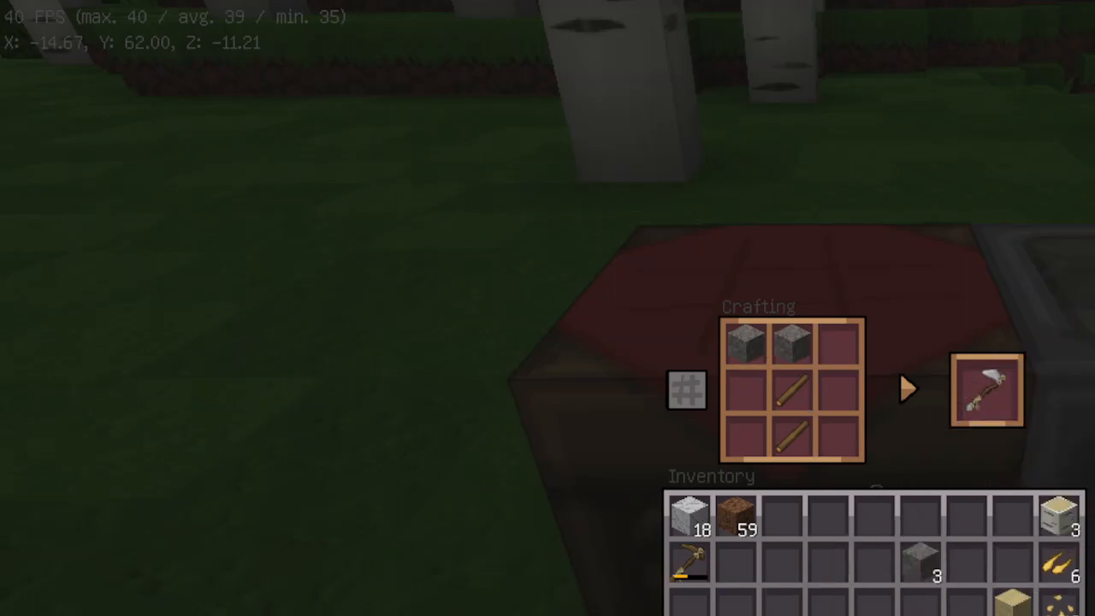
pyautogui.moveTo(989, 397)
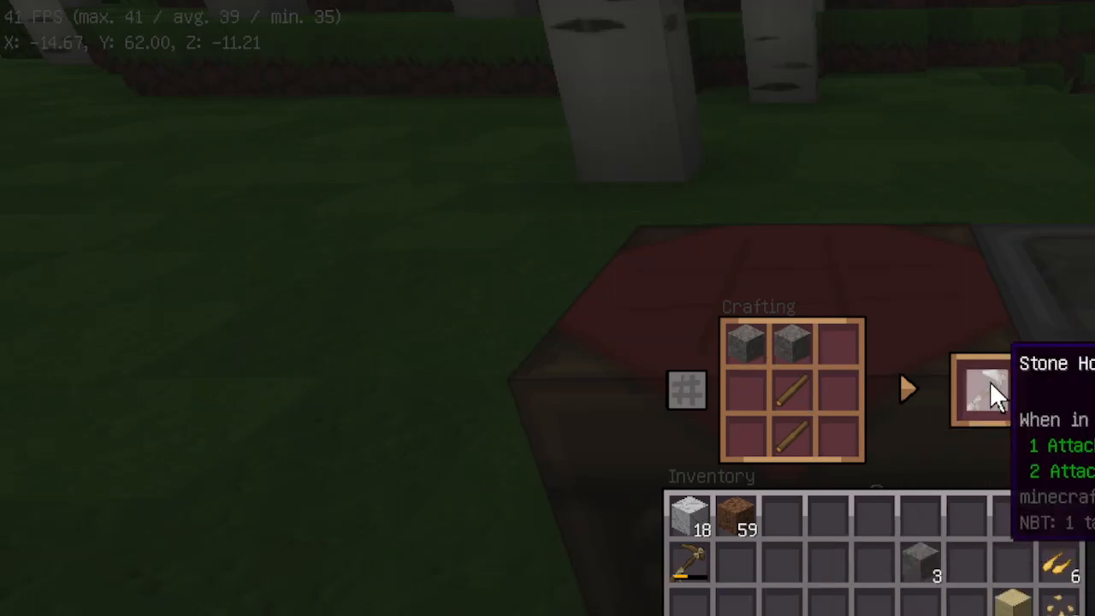
pyautogui.click(984, 393)
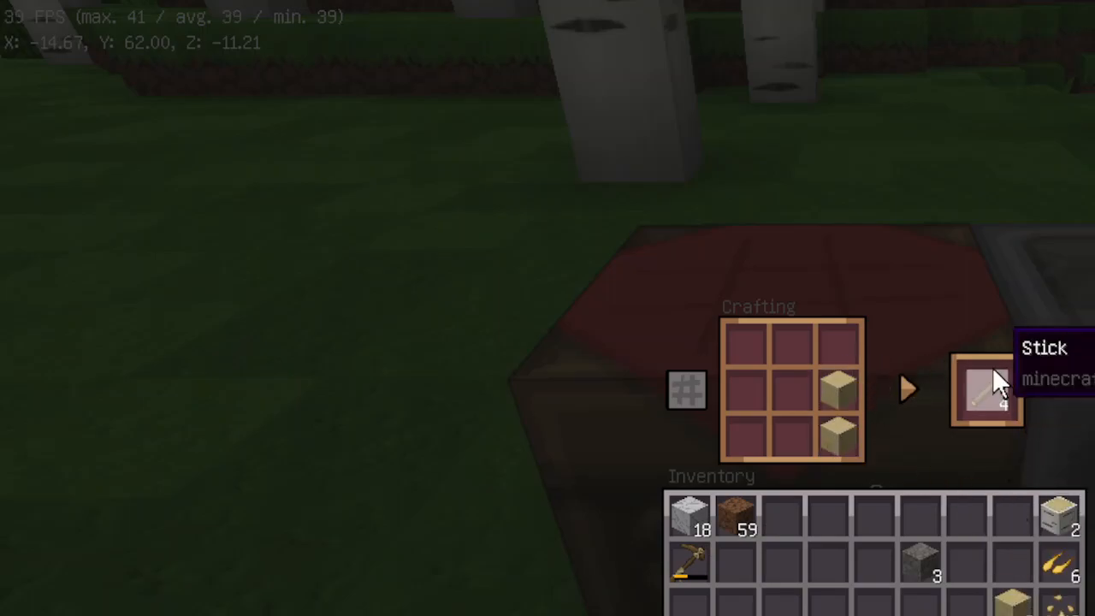
pyautogui.click(987, 395)
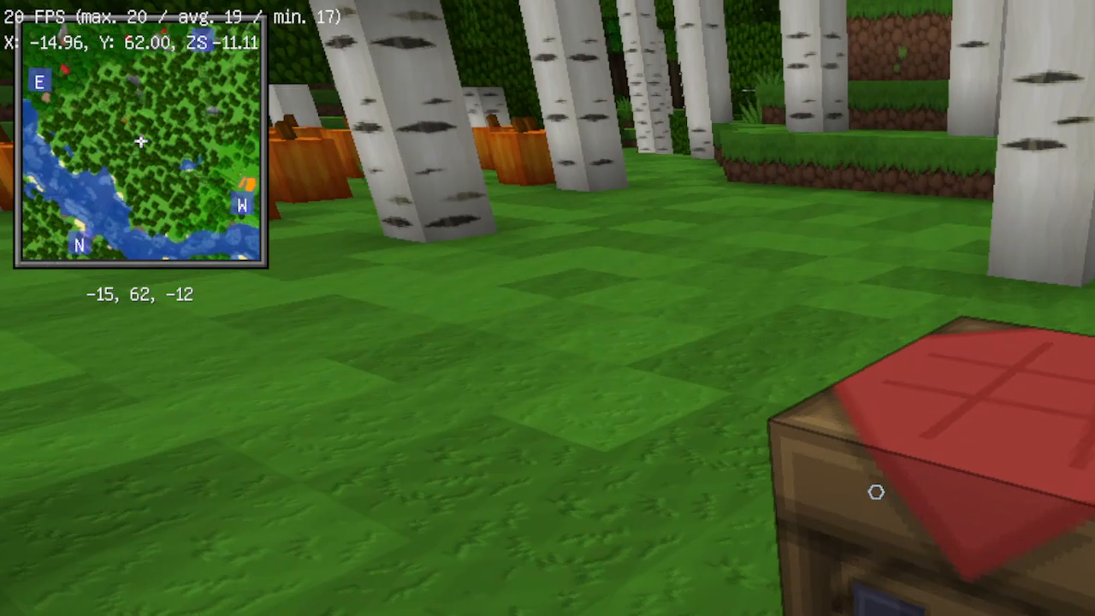
# Check the inventory before moving stone, dirt, coal and sand into the large chest
pyautogui.press('e')
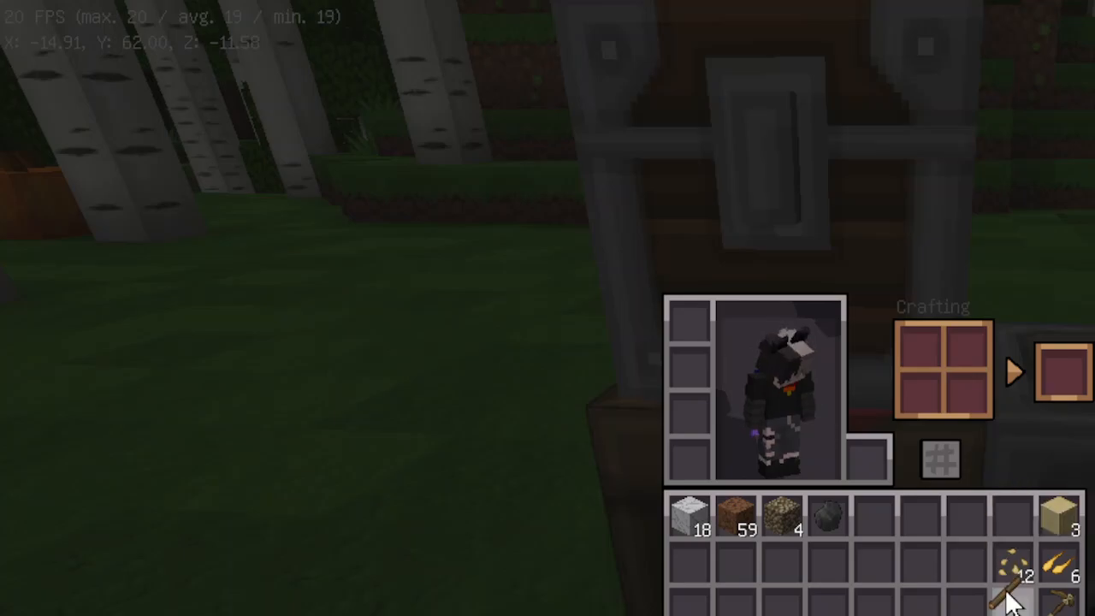
pyautogui.press('Escape')
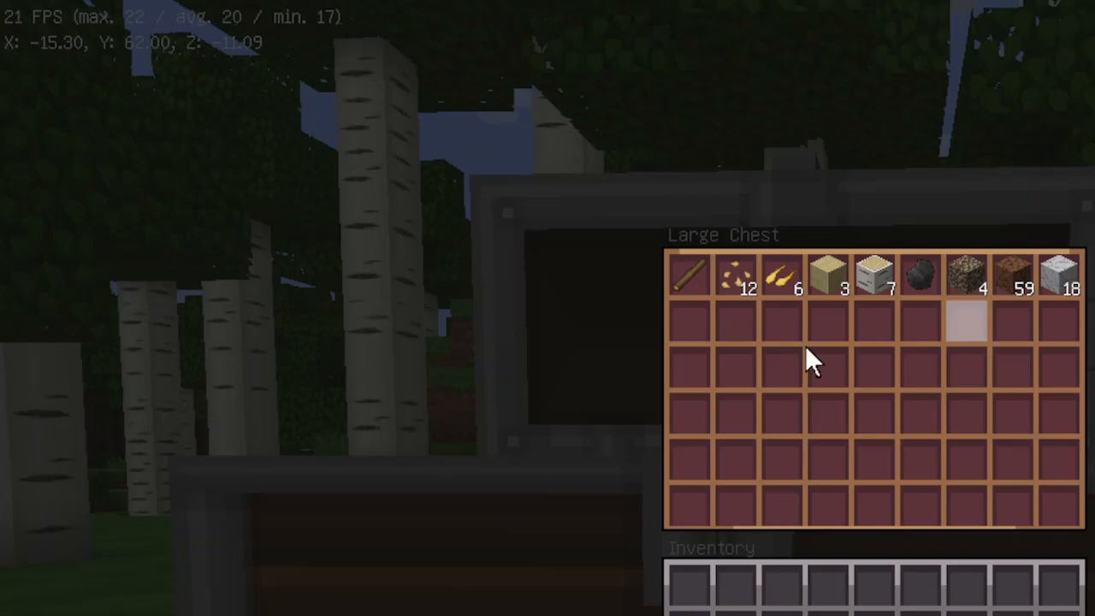
pyautogui.moveTo(866, 280)
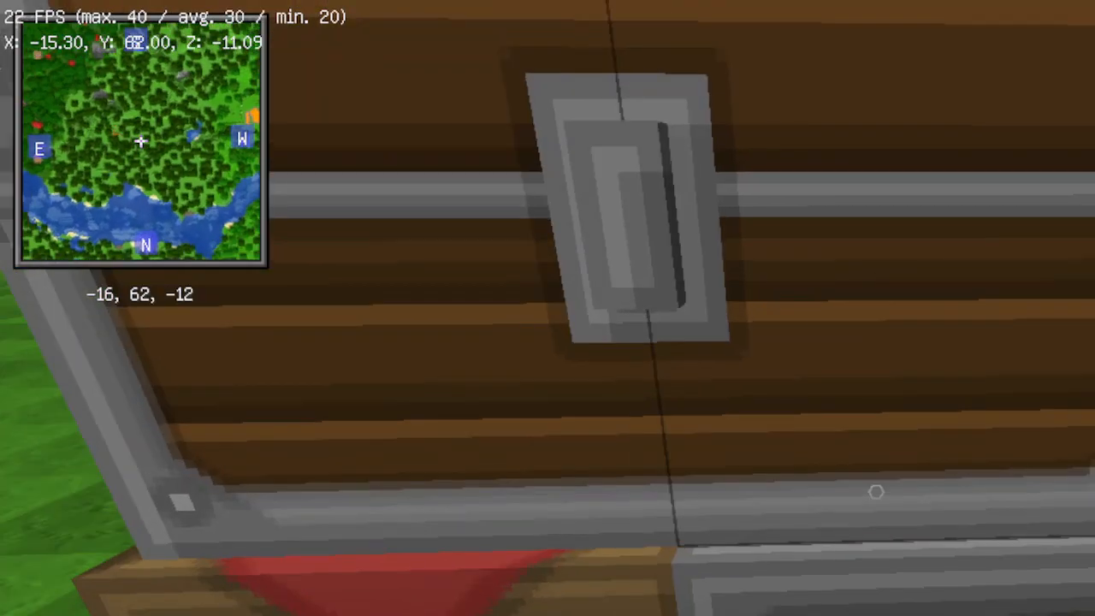
# Take the seven birch logs out of the large chest, leaving the rest stored
pyautogui.click(629, 209)
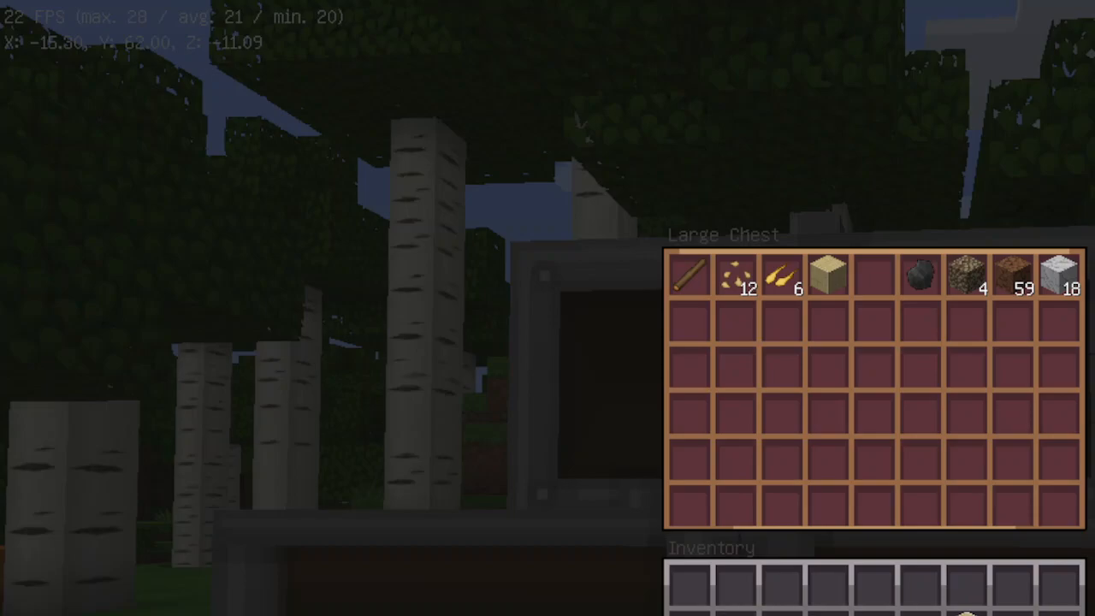
pyautogui.press('Escape')
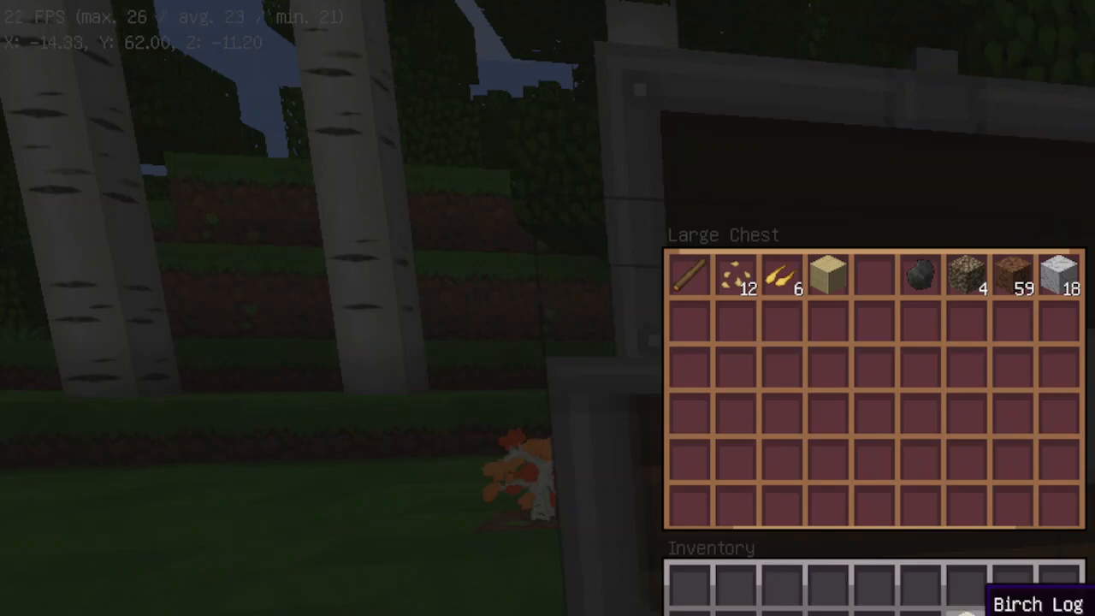
# Craft a campfire from sticks, coal and three birch logs at the crafting table
pyautogui.press('Escape')
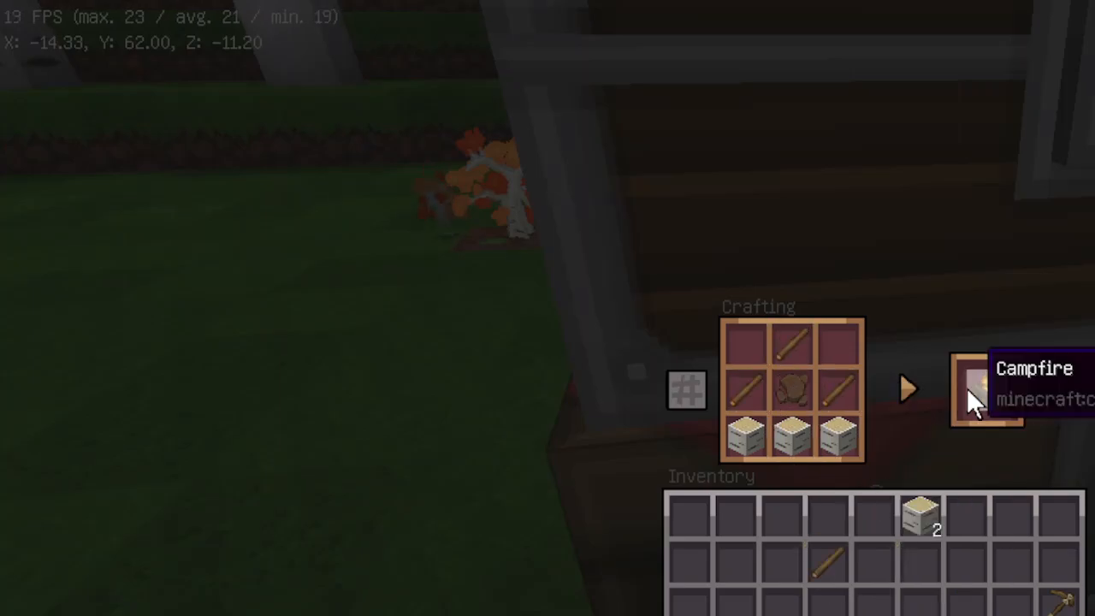
pyautogui.press('Escape')
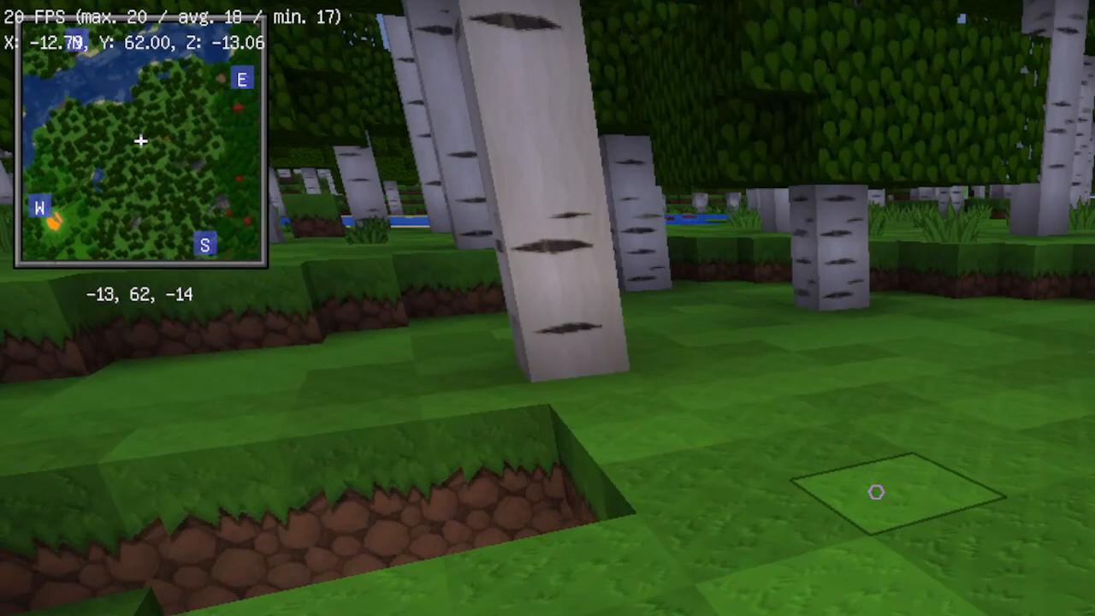
pyautogui.moveTo(548, 308)
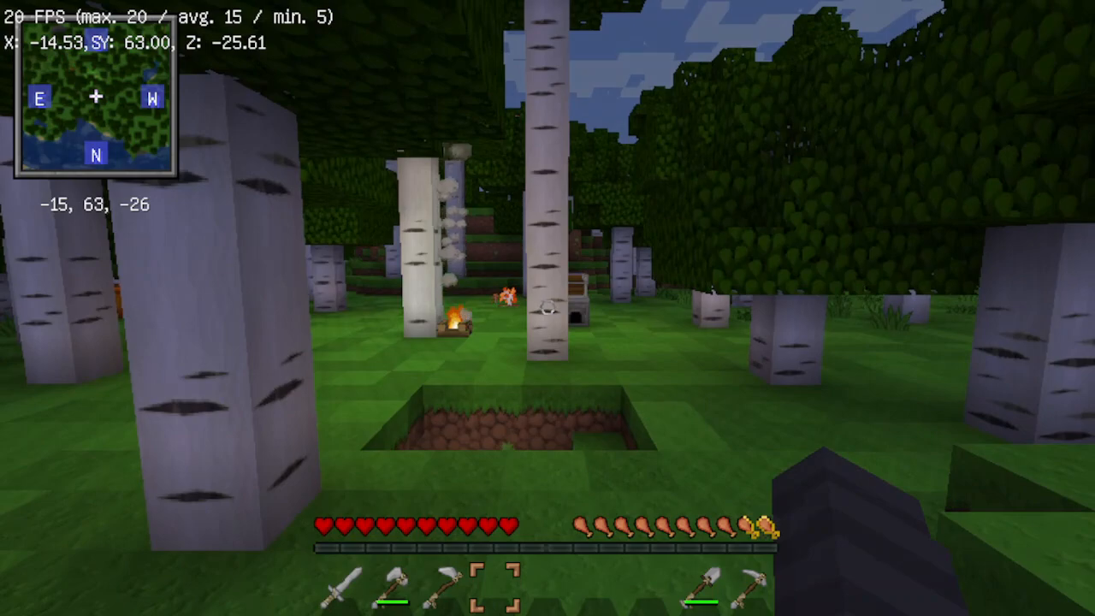
pyautogui.moveTo(547, 308)
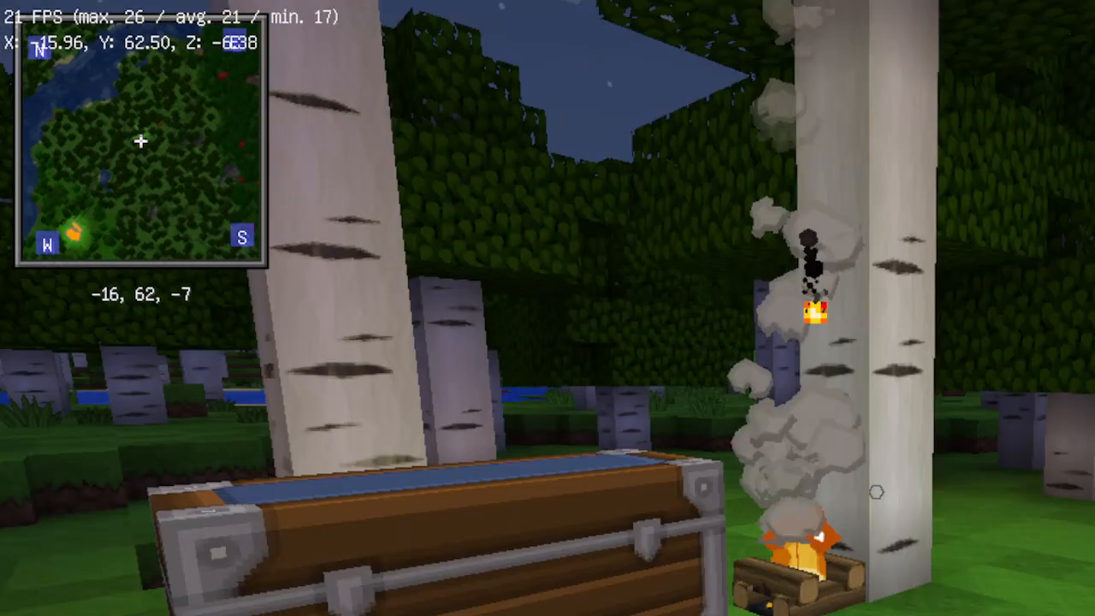
pyautogui.moveTo(548, 308)
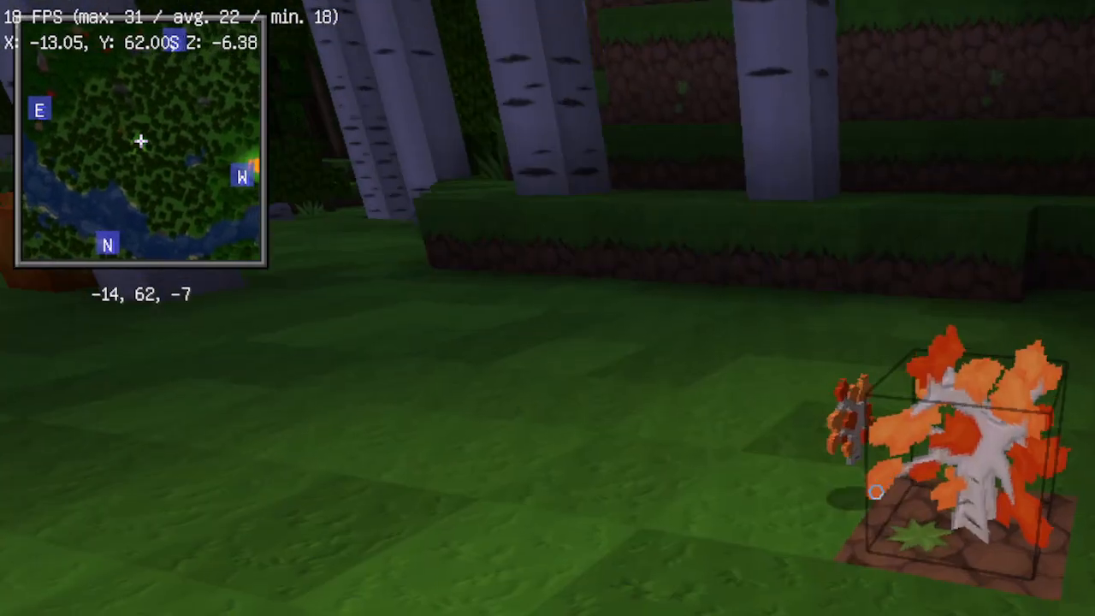
pyautogui.moveTo(548, 325)
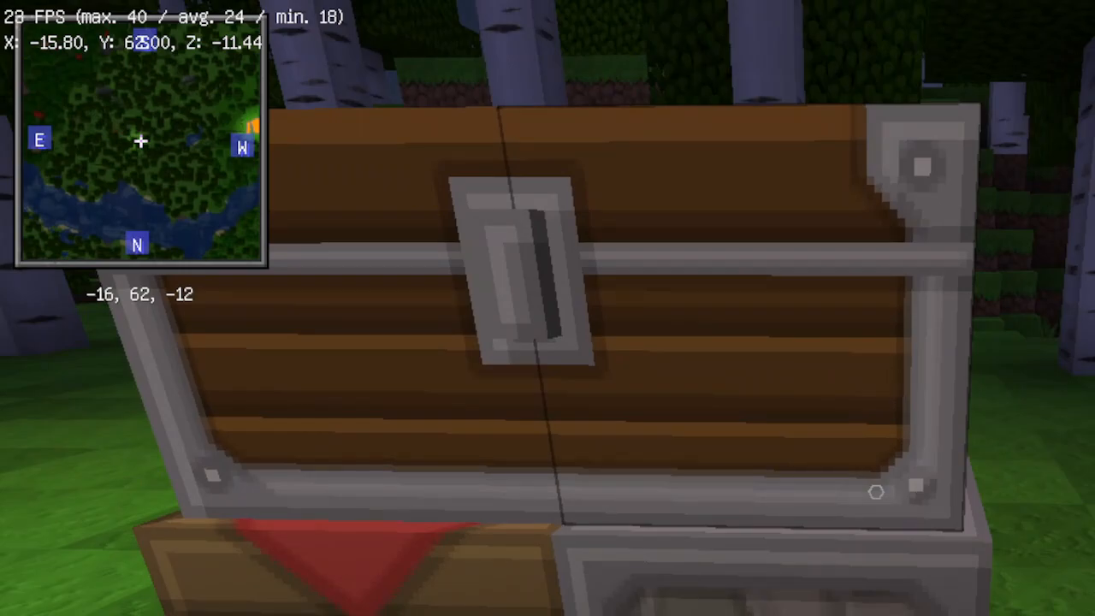
# Pause the game at the menu after the campfire burns beside the large chest
pyautogui.press('Escape')
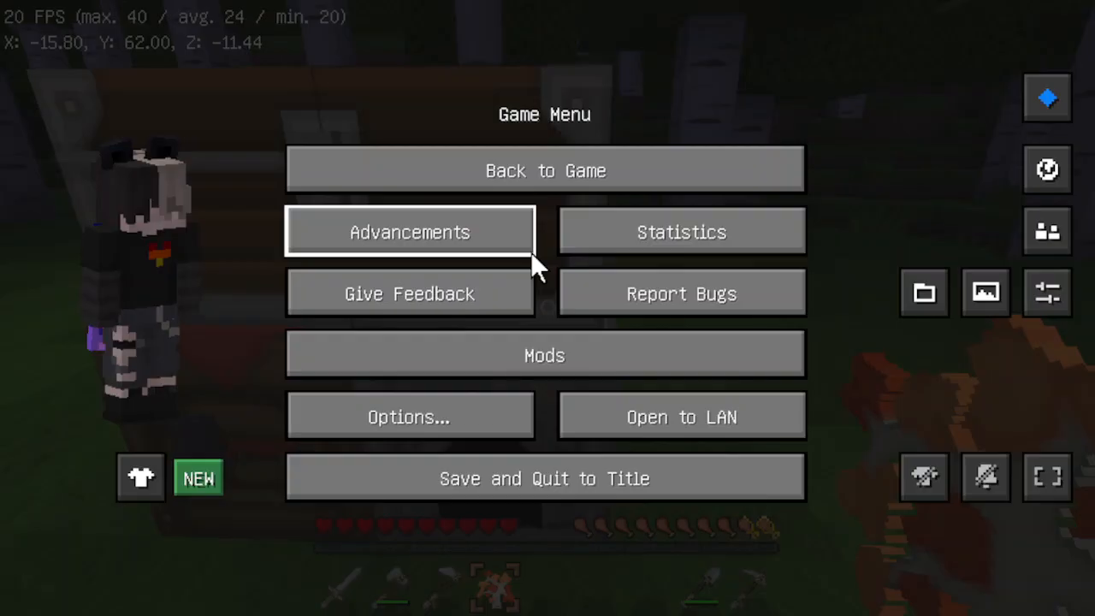